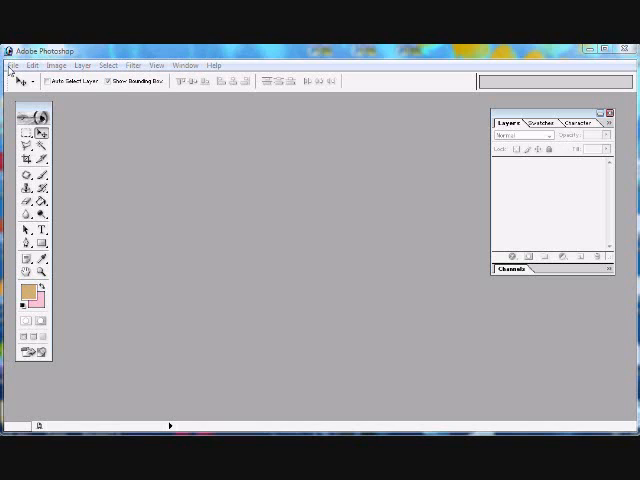
mouse_move(84, 70)
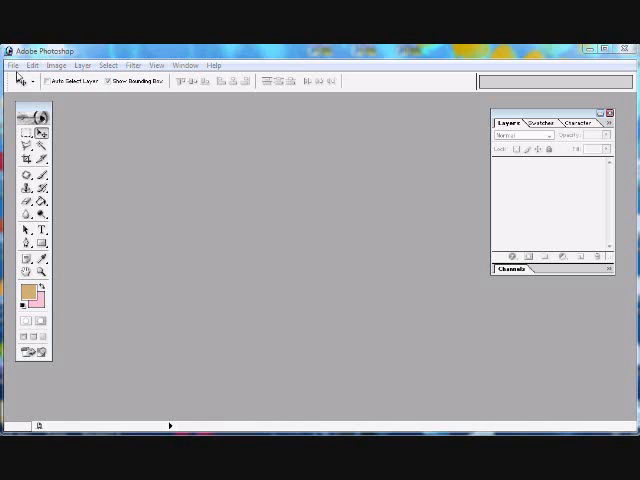
Step: Bring up the File menu to reach the Canon scanner import command
click(12, 64)
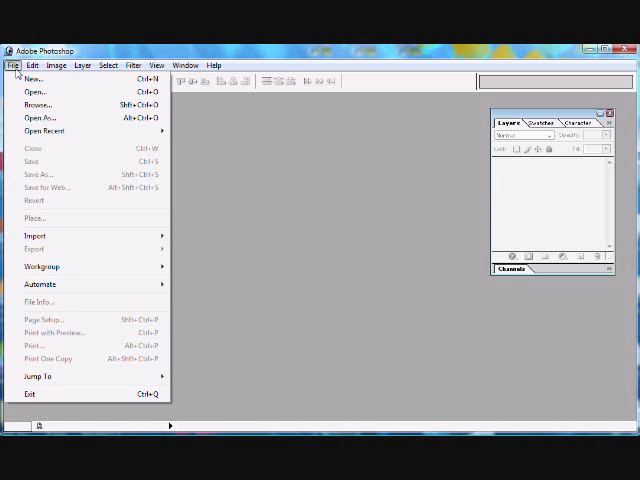
mouse_move(72, 236)
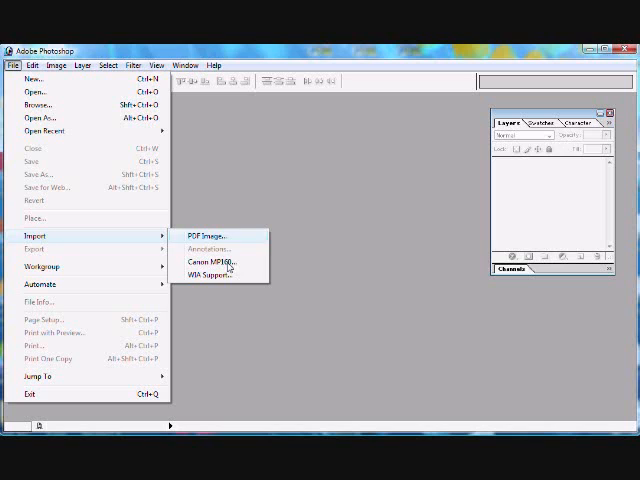
mouse_move(208, 248)
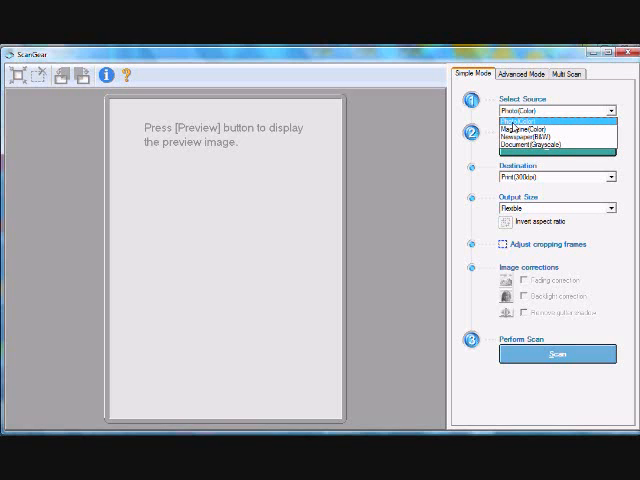
click(544, 110)
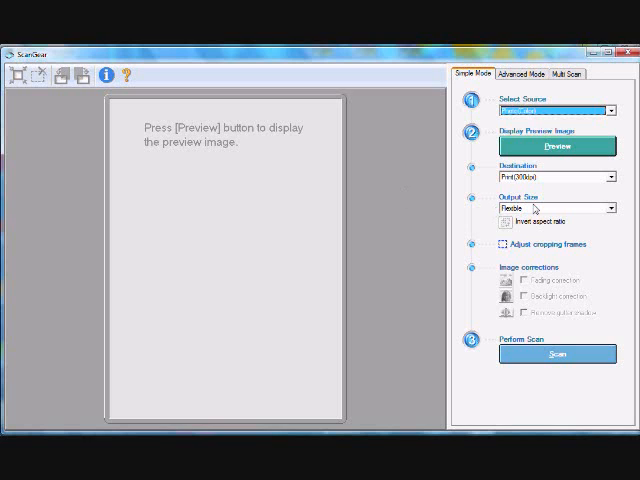
click(612, 208)
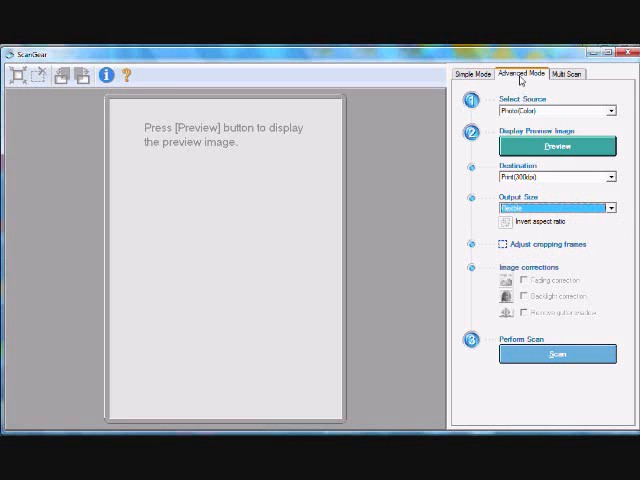
click(524, 72)
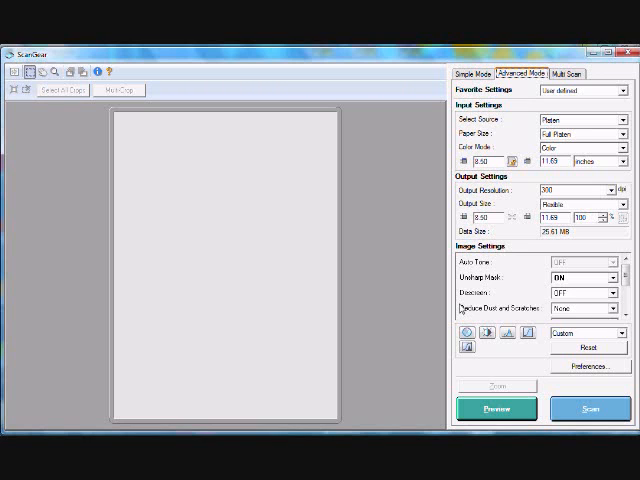
mouse_move(596, 102)
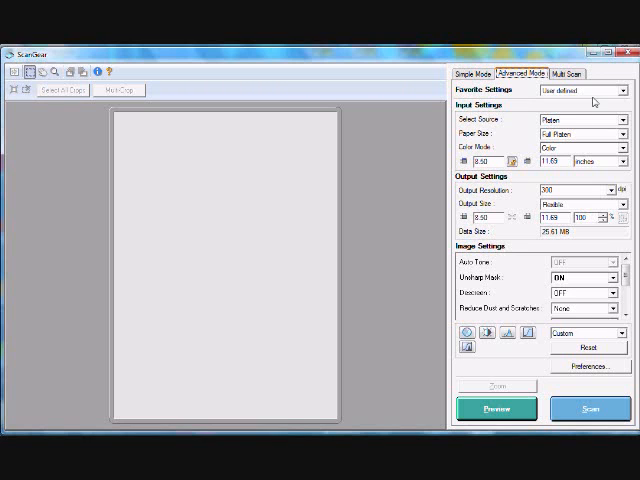
click(564, 72)
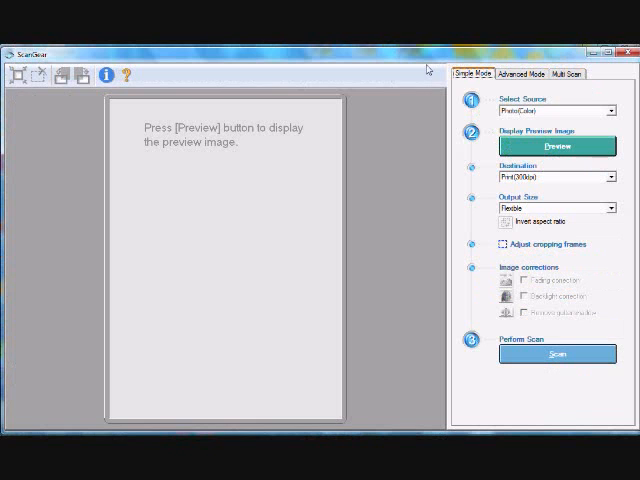
mouse_move(544, 146)
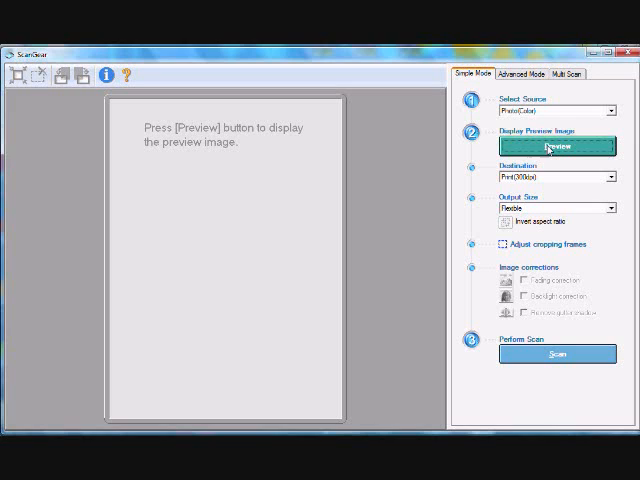
Step: Preview the pencil drawing on the scanner bed, then scan the framed area into Photoshop
click(556, 148)
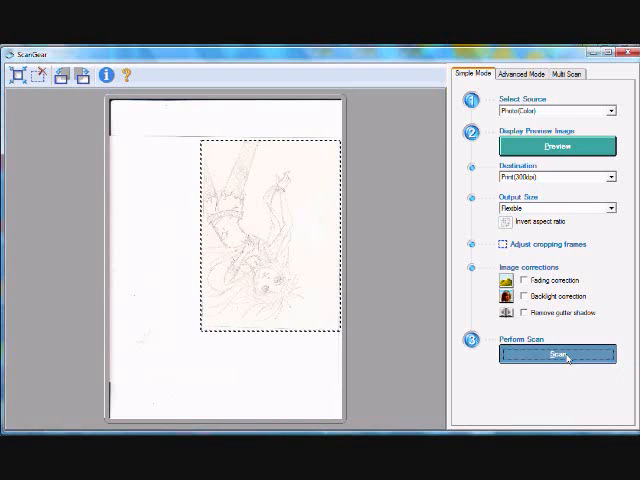
click(556, 356)
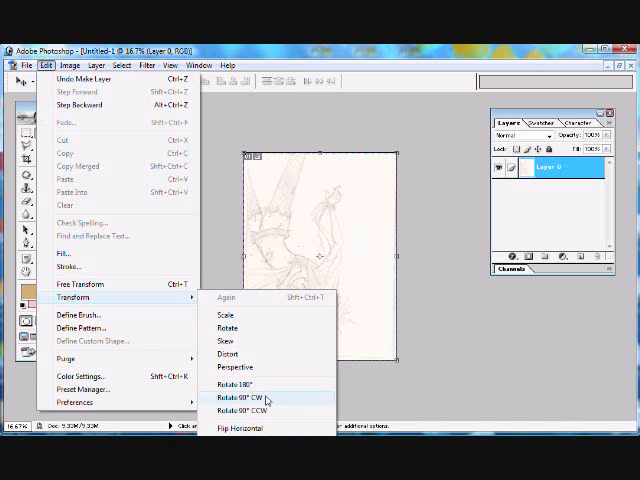
Step: Rotate the scanned layer 90° upright and return to the Rectangular Marquee tool
click(240, 396)
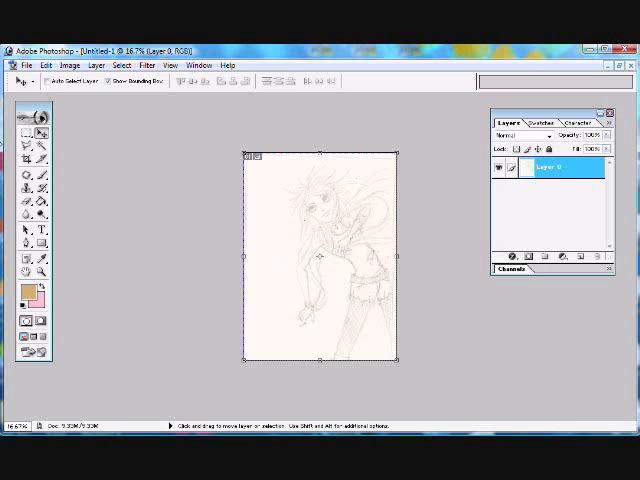
click(24, 118)
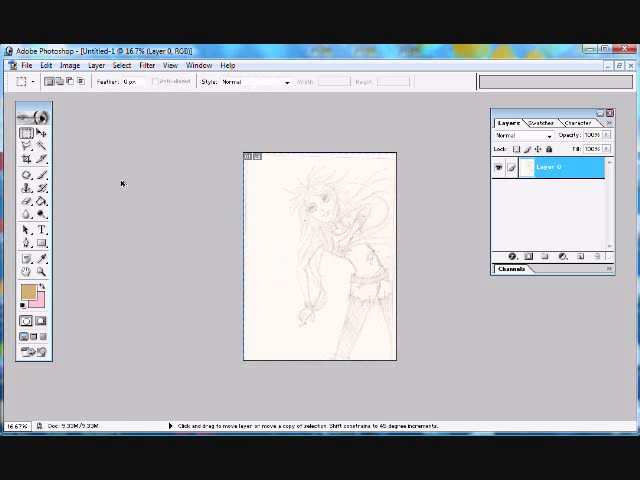